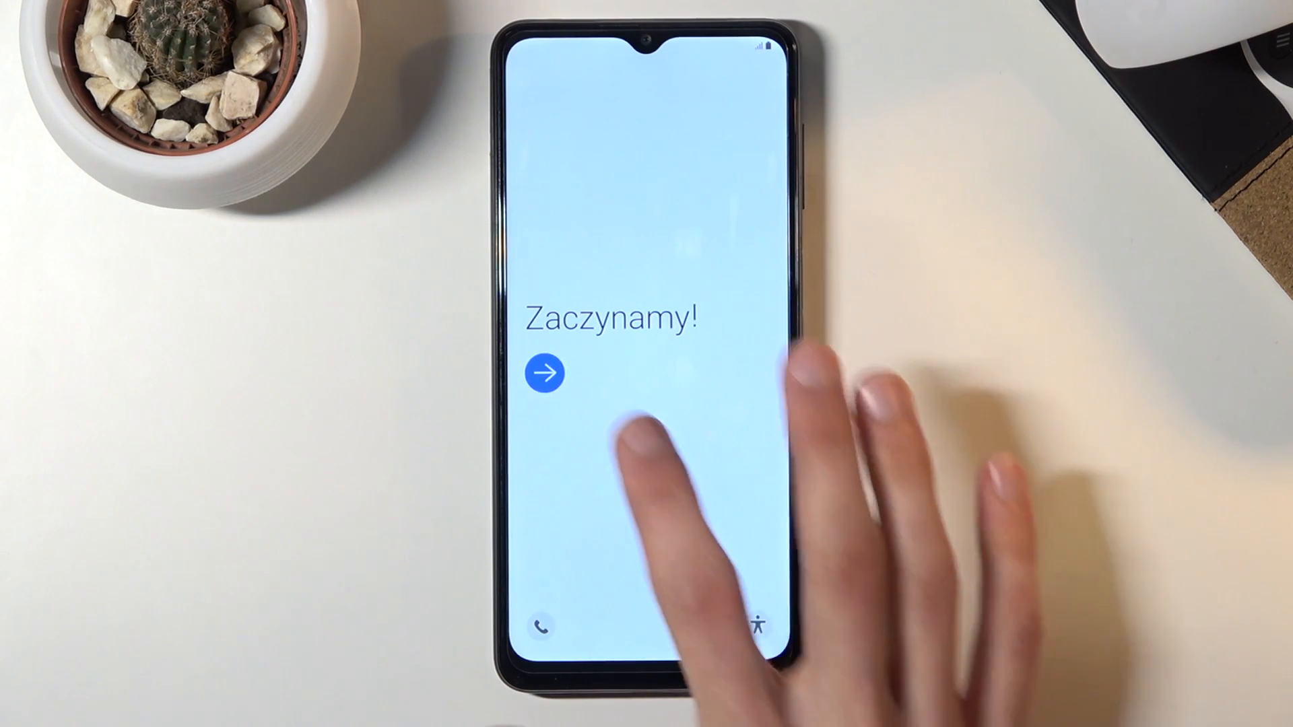
Switch the setup language from Polish to English (United Kingdom).
{"action": "left_click", "coordinate": [546, 373]}
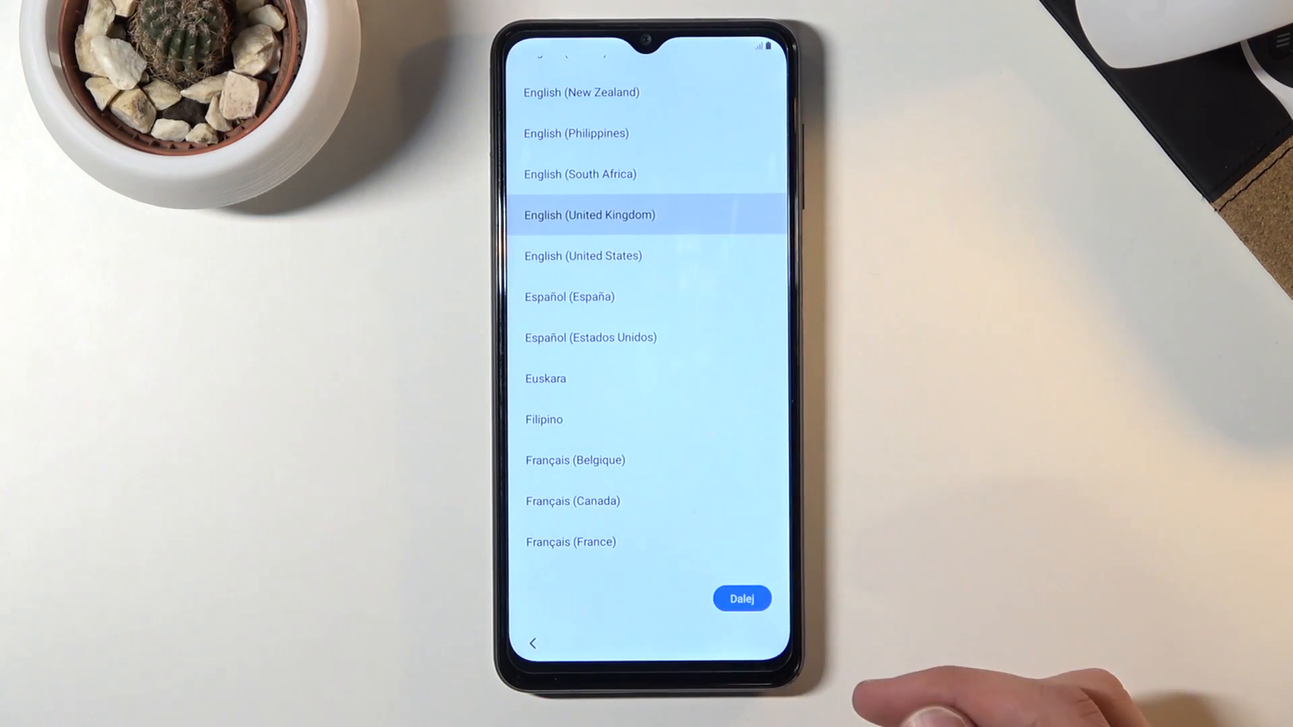
{"action": "left_click", "coordinate": [741, 598]}
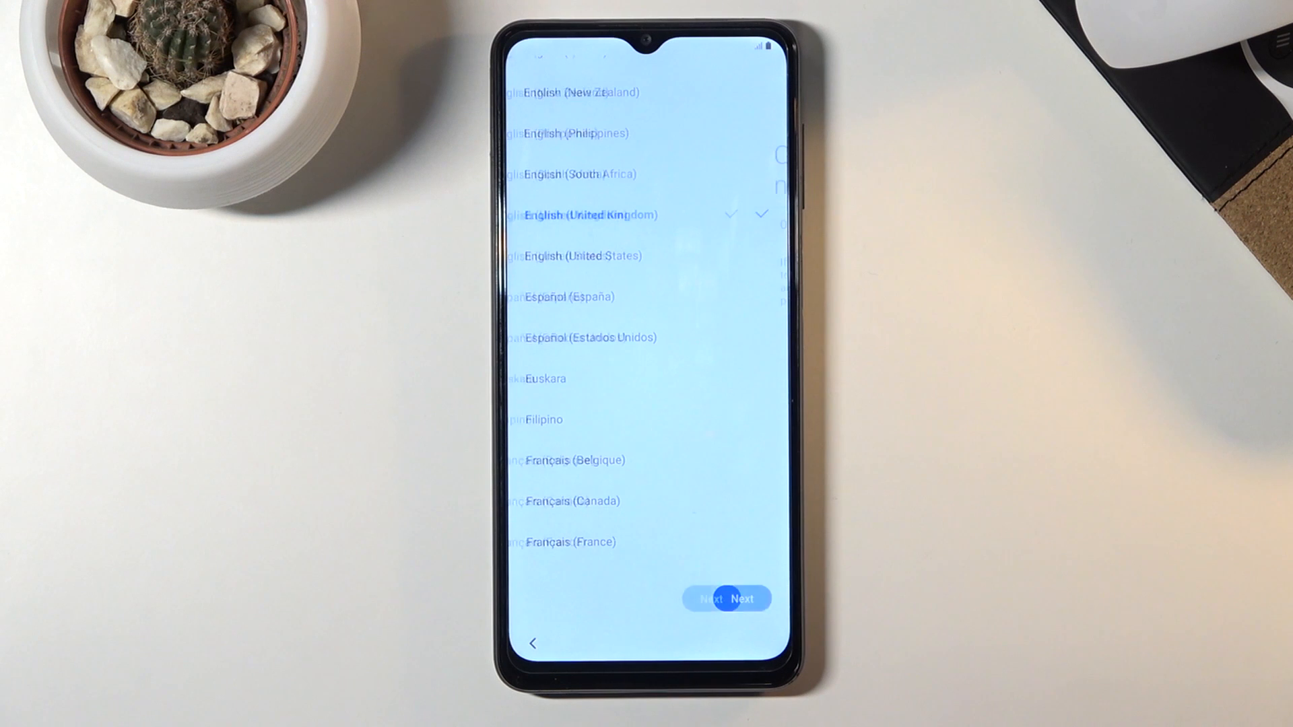
Confirm English and continue to the Connect to mobile network screen.
{"action": "left_click", "coordinate": [725, 598]}
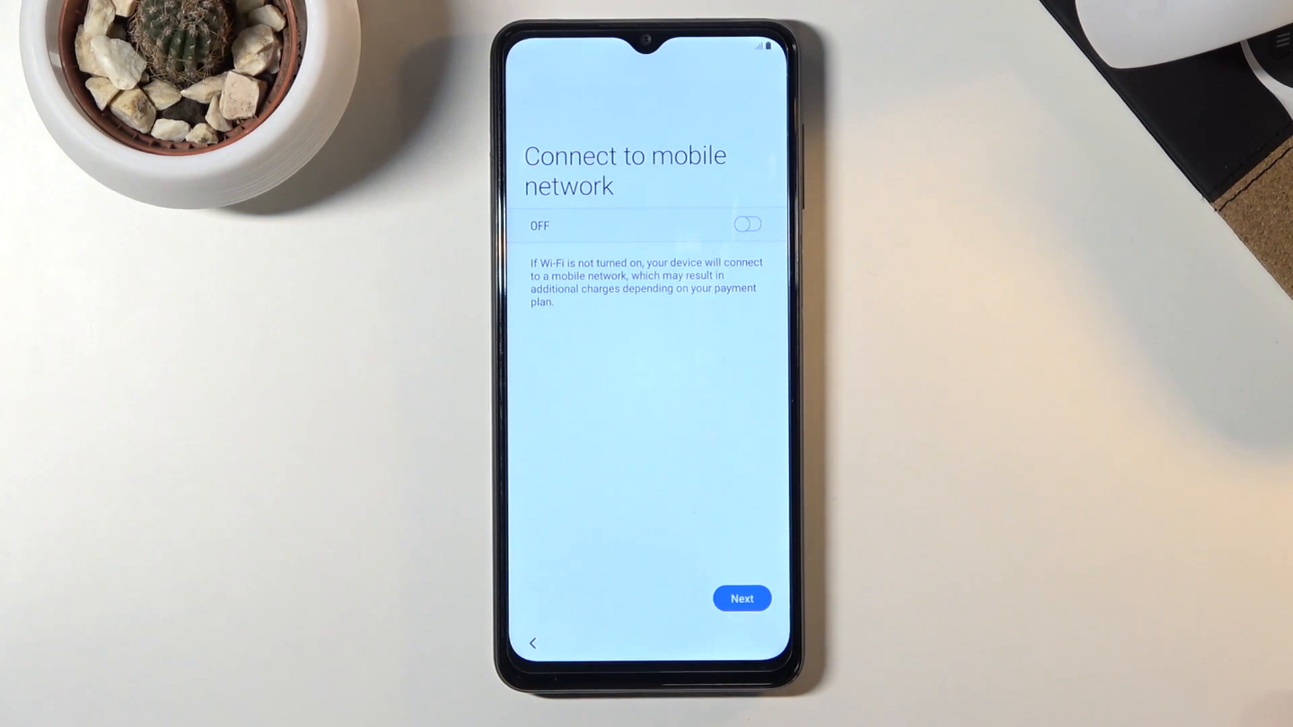
Continue with mobile data off and tick only the End User Licence Agreement.
{"action": "left_click", "coordinate": [741, 598]}
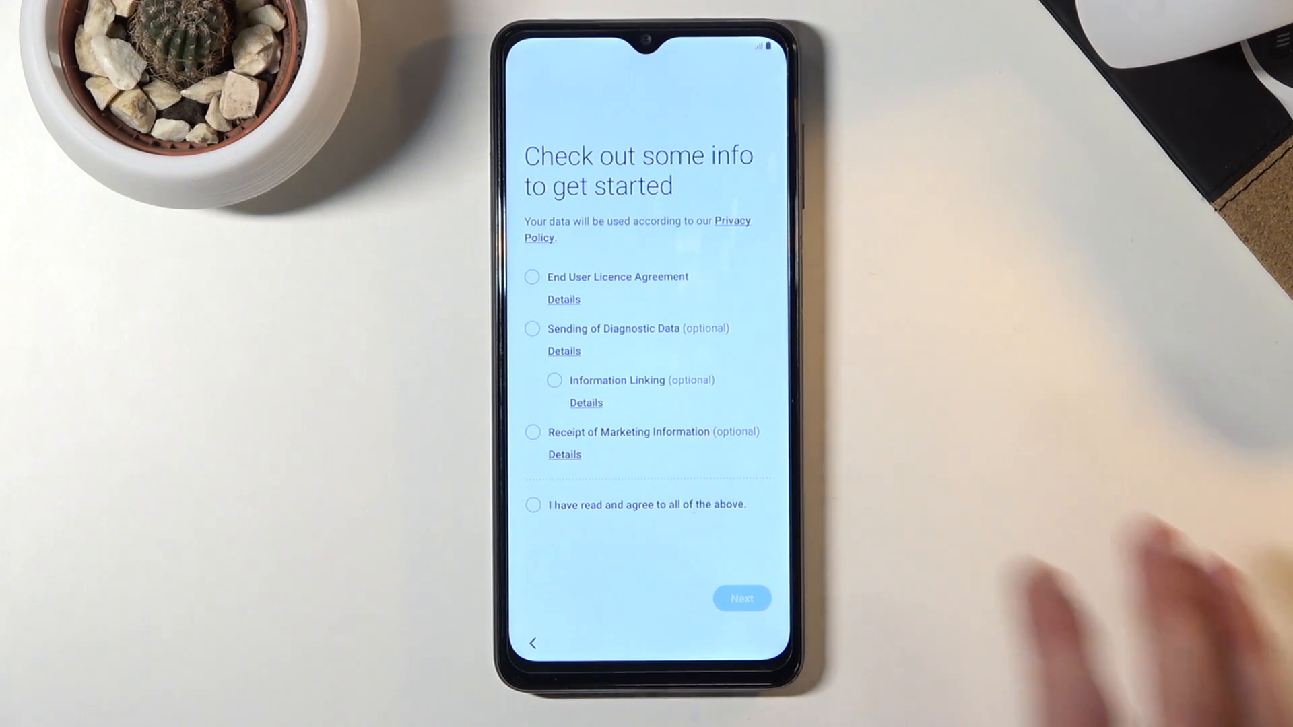
{"action": "left_click", "coordinate": [532, 277]}
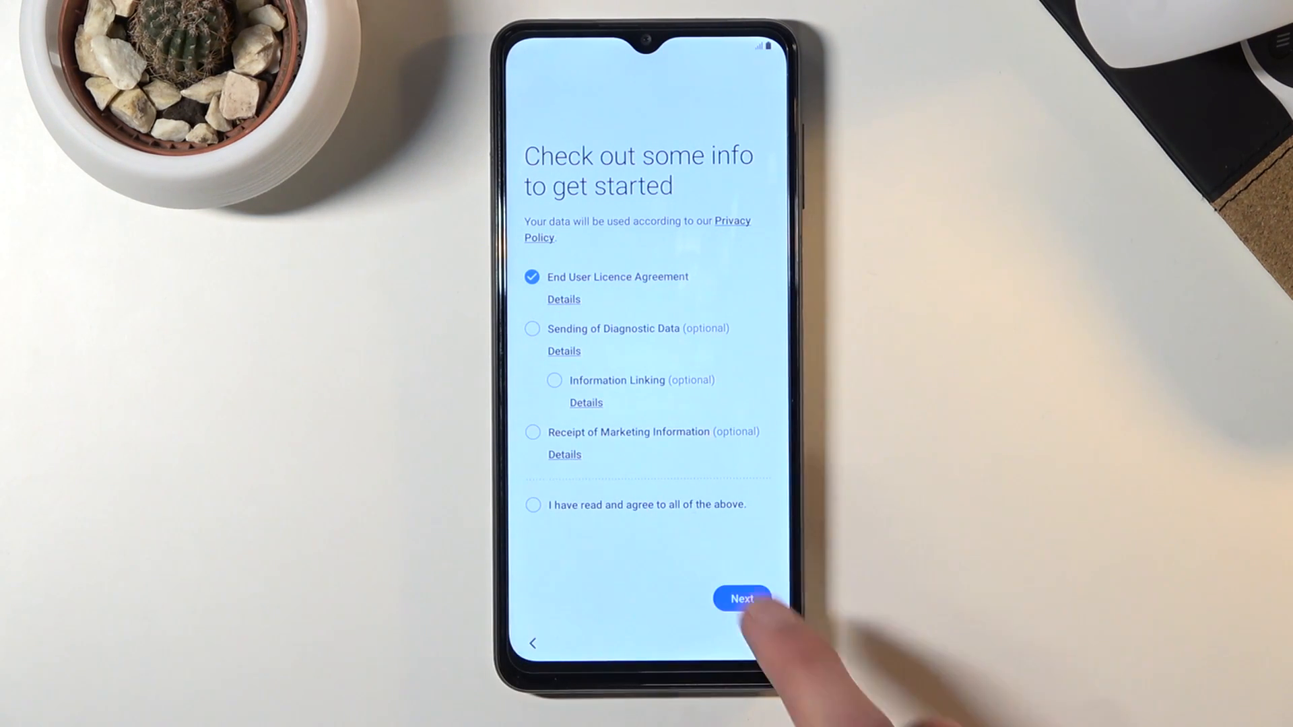
{"action": "mouse_move", "coordinate": [740, 598]}
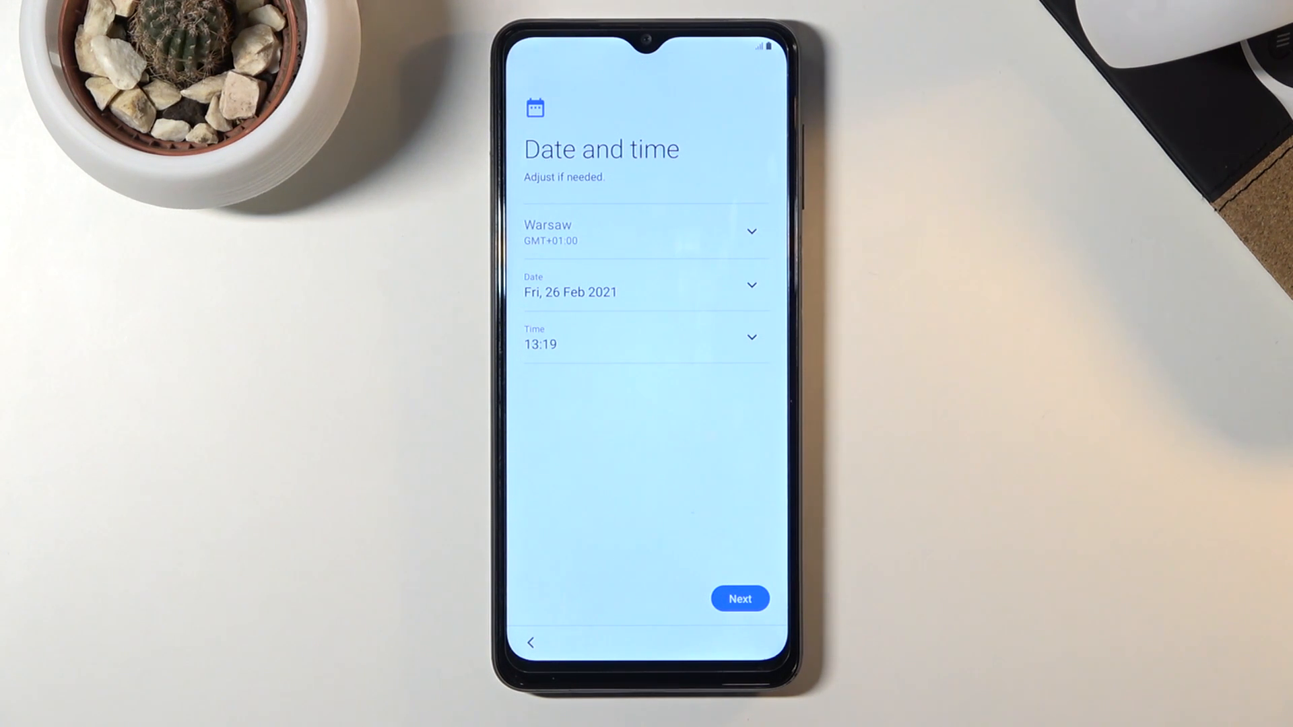
{"action": "mouse_move", "coordinate": [1031, 644]}
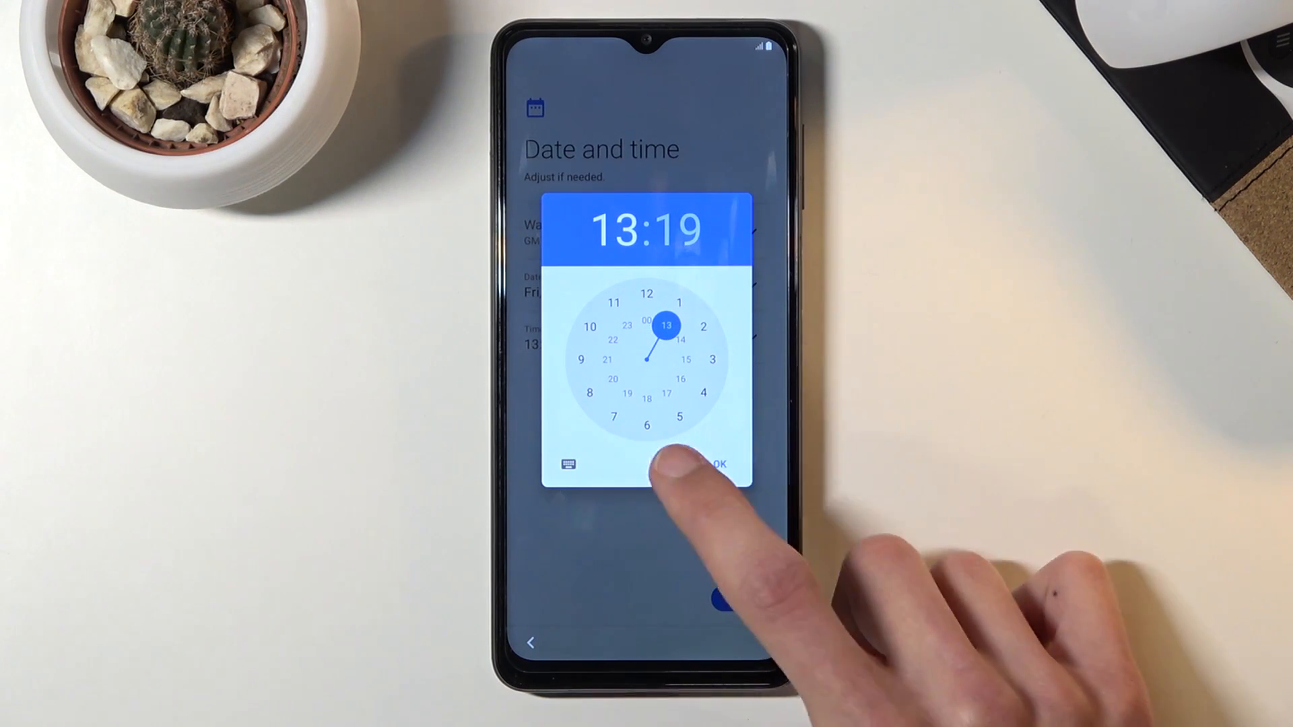
{"action": "left_click", "coordinate": [719, 462]}
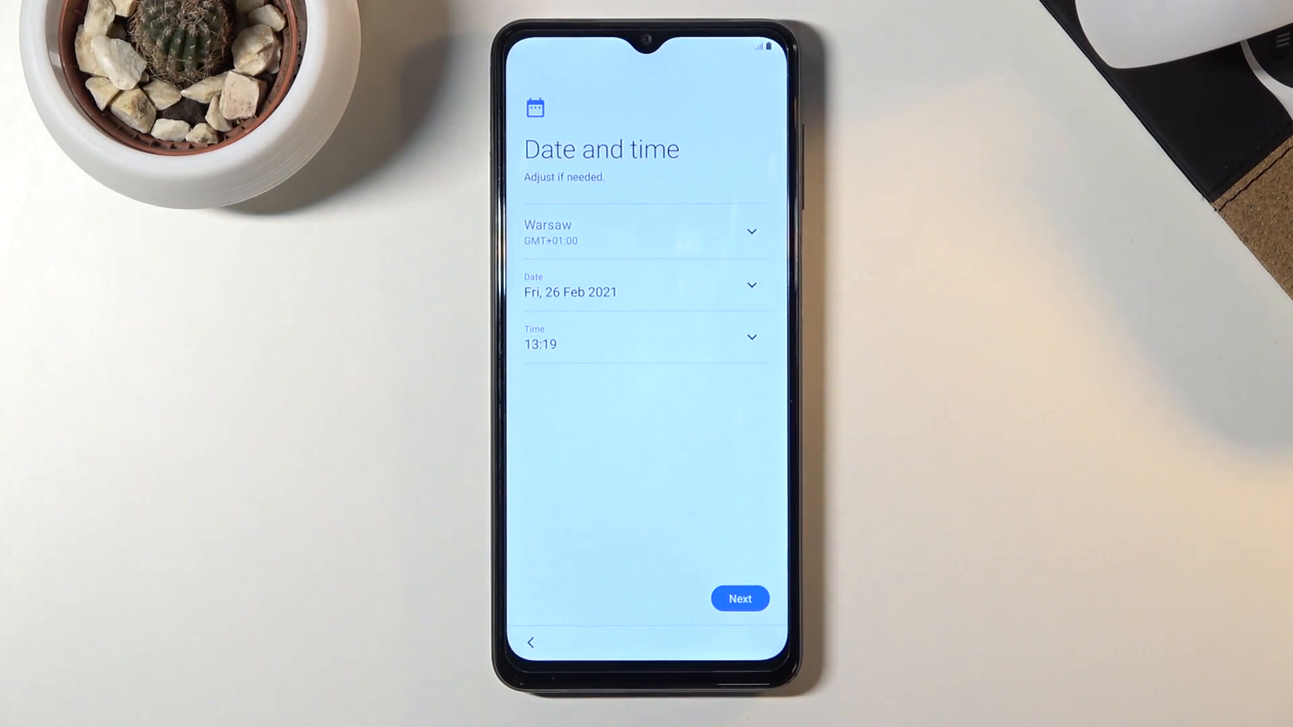
Accept the Warsaw date and time and review the Google services page down to Accept.
{"action": "left_click", "coordinate": [739, 598]}
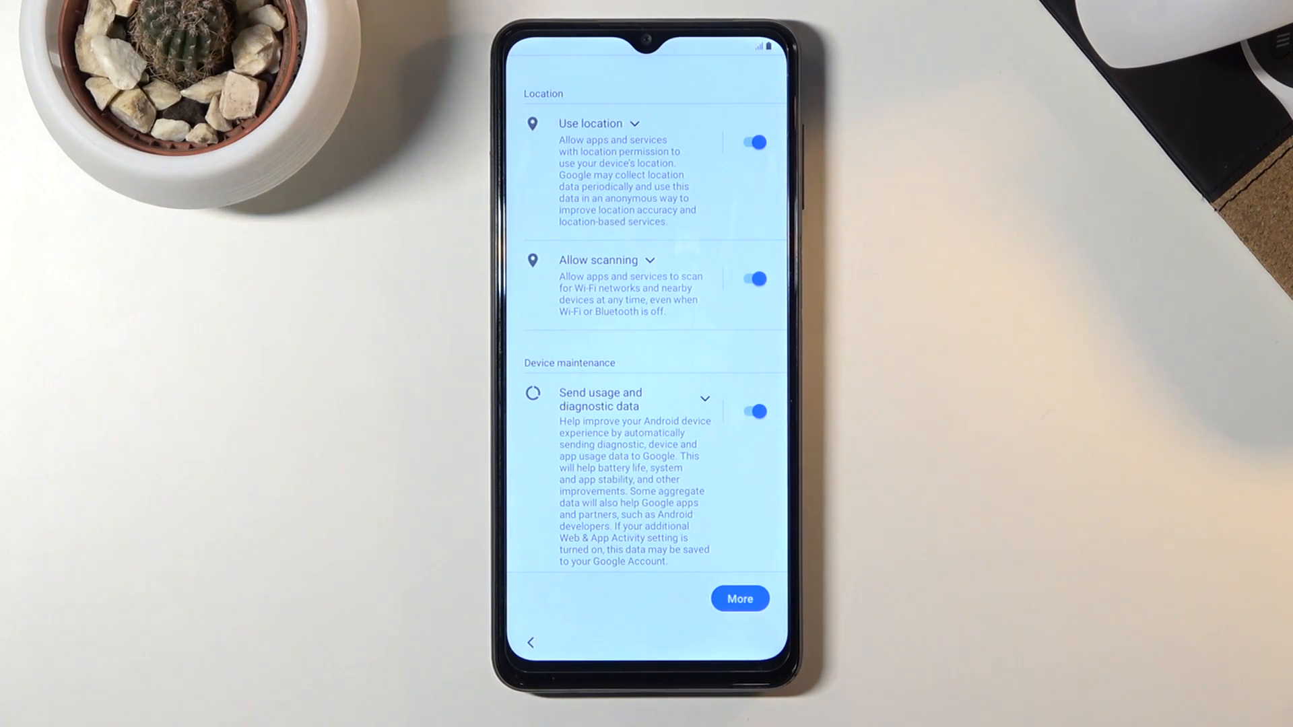
{"action": "scroll", "scroll_direction": "down", "scroll_amount": 3}
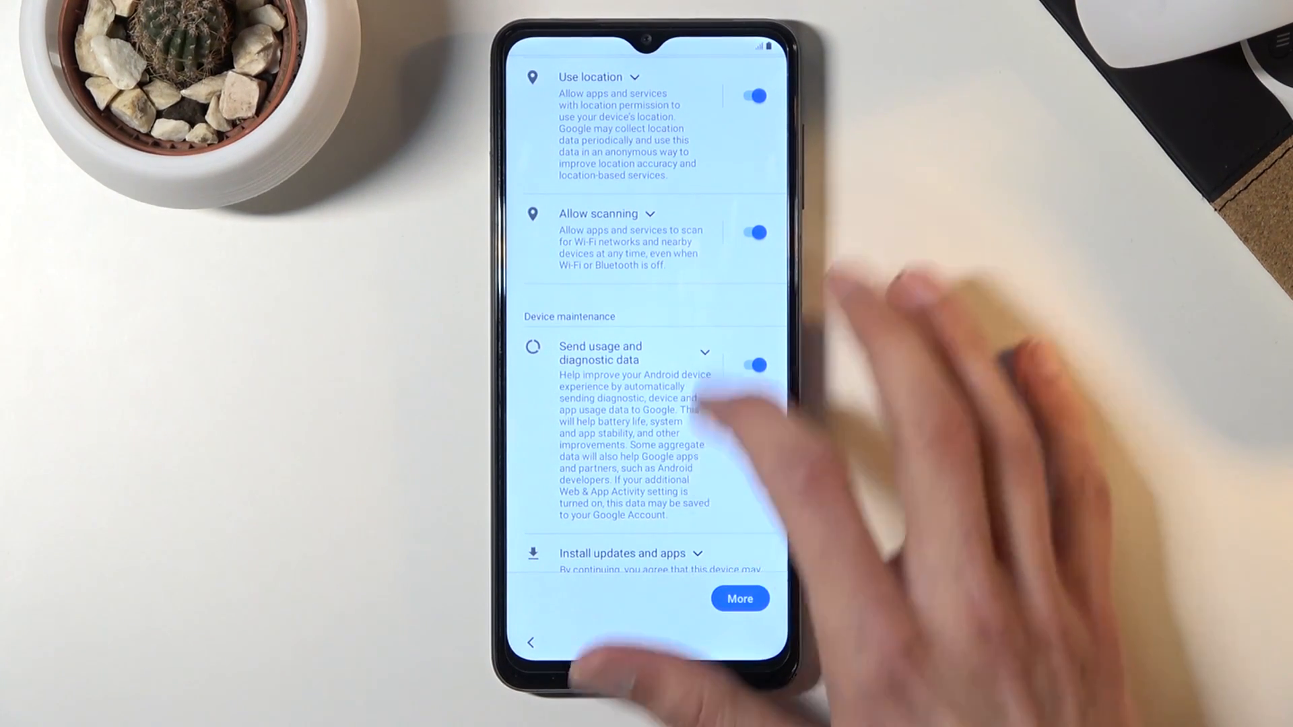
{"action": "scroll", "scroll_direction": "up", "scroll_amount": 3}
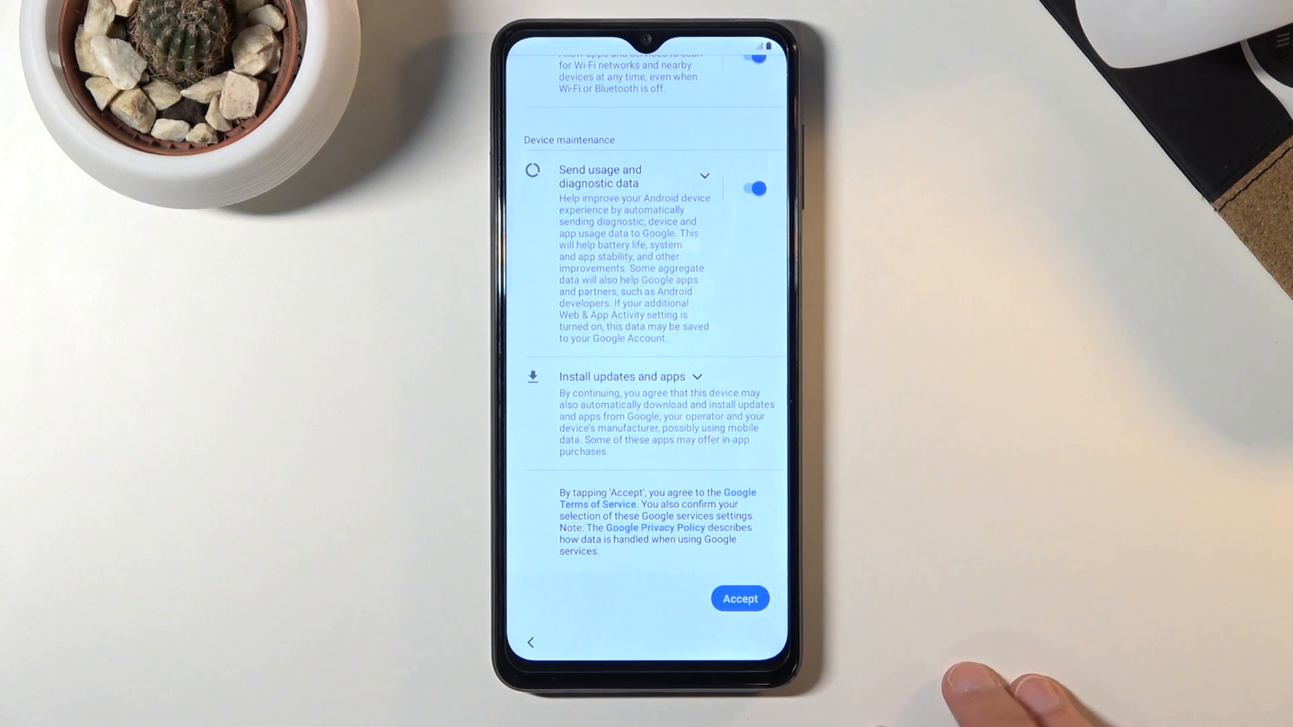
{"action": "left_click", "coordinate": [739, 599]}
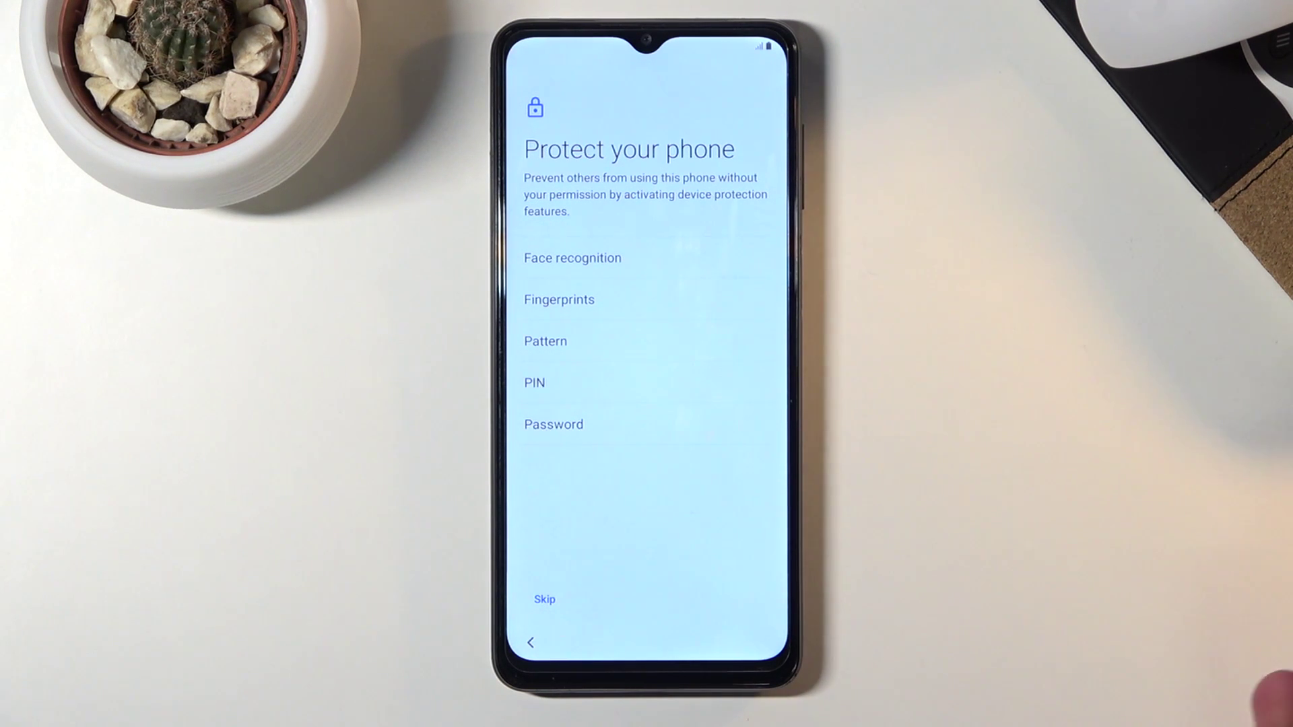
{"action": "mouse_move", "coordinate": [1237, 618]}
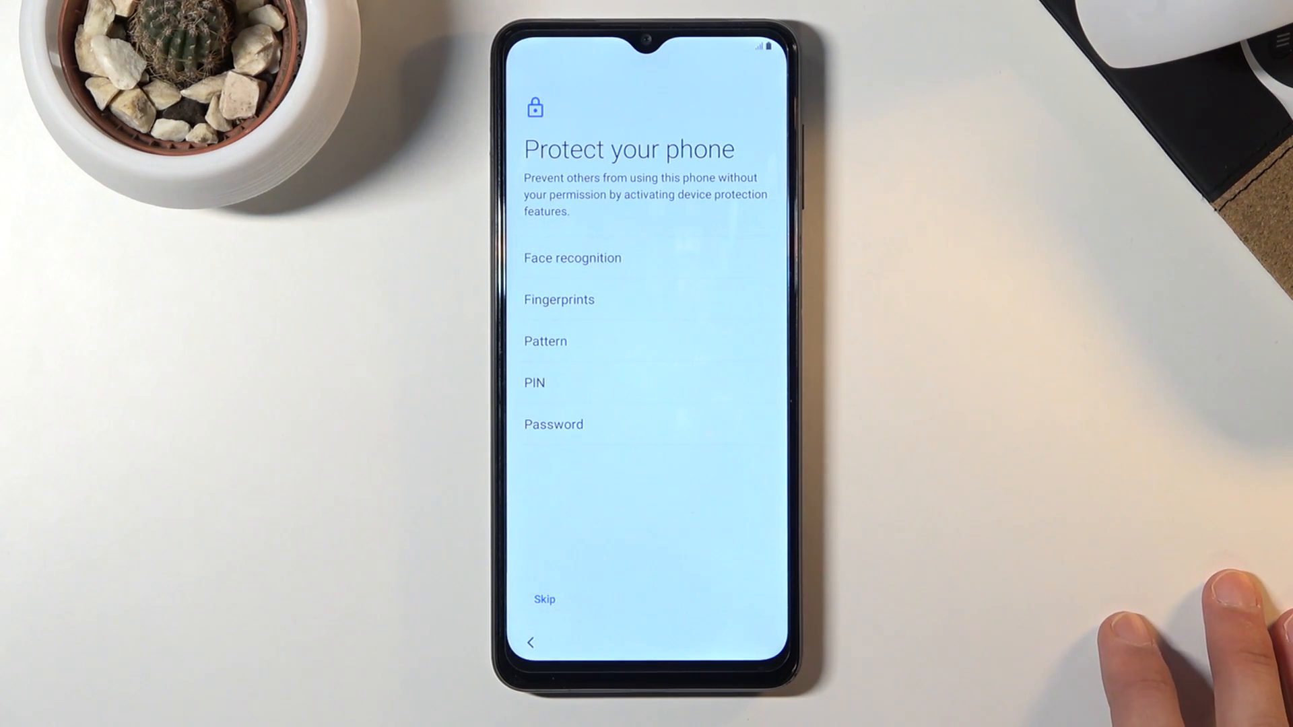
{"action": "mouse_move", "coordinate": [1155, 627]}
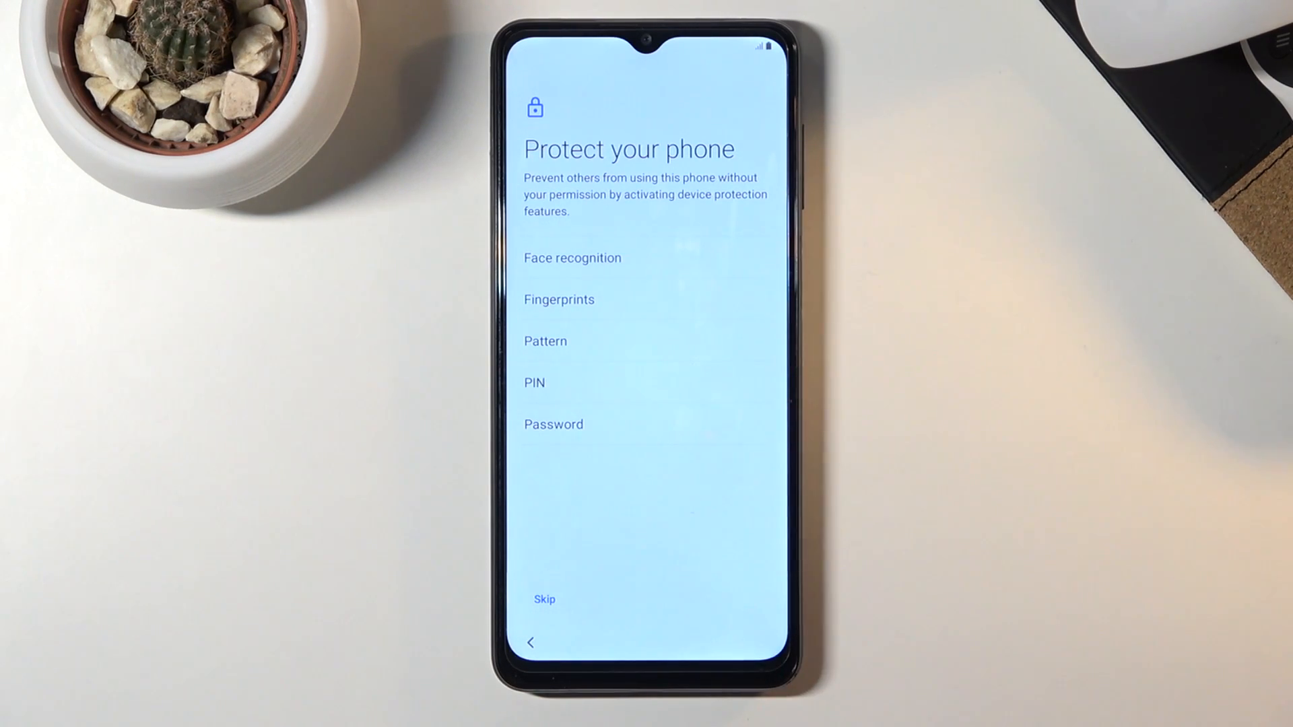
Skip phone protection, confirm Skip anyway, and reach Get recommended apps.
{"action": "left_click", "coordinate": [543, 598]}
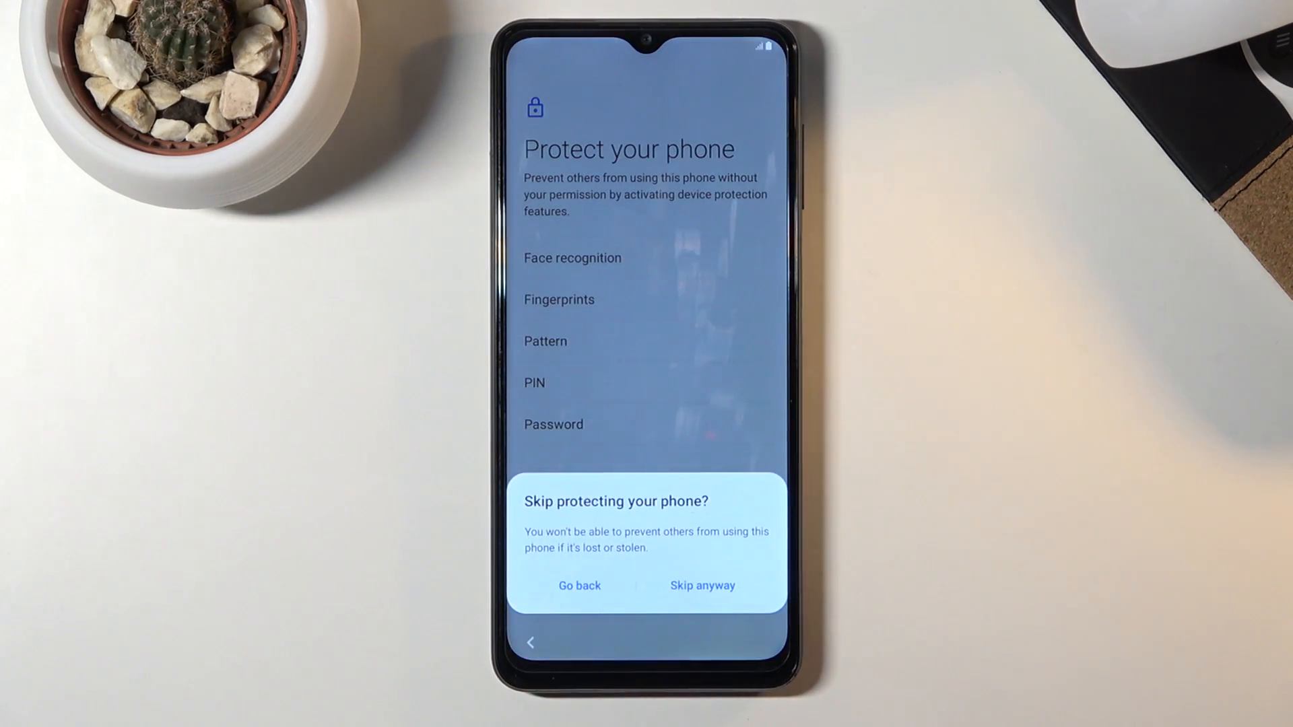
{"action": "left_click", "coordinate": [579, 586]}
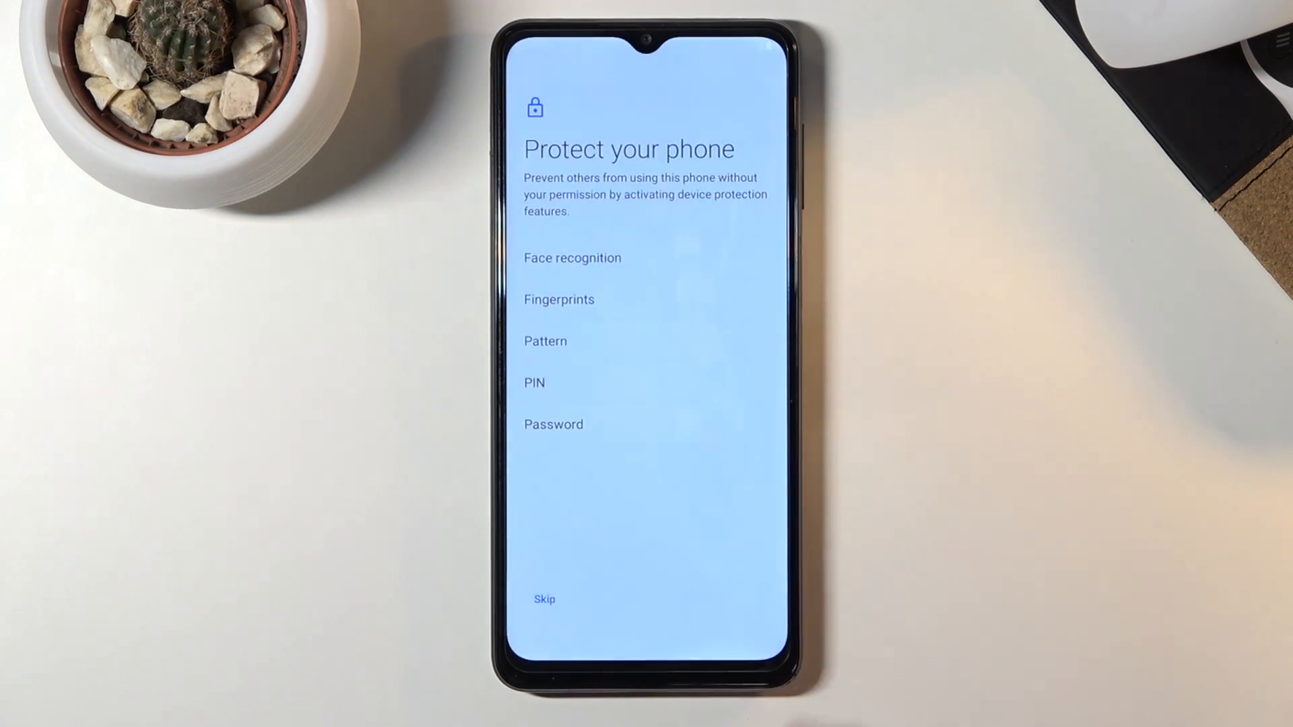
{"action": "left_click", "coordinate": [544, 598]}
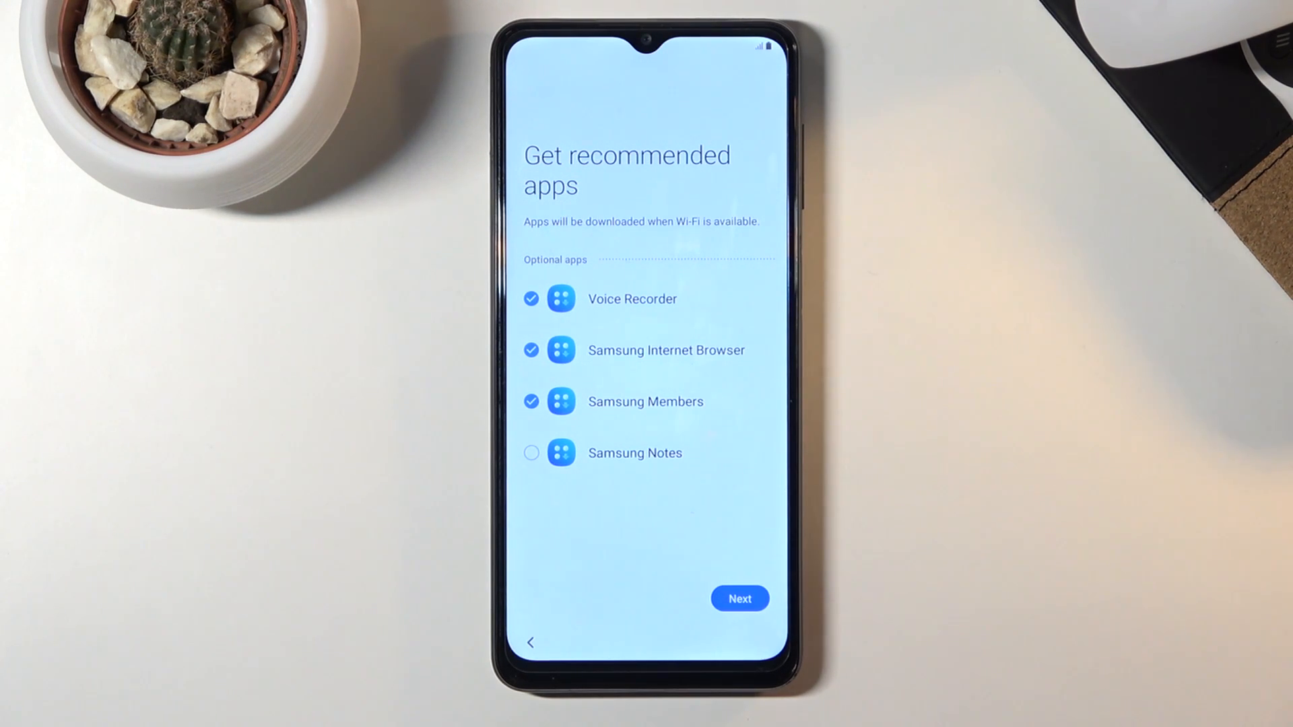
Deselect Samsung Members and Samsung Internet Browser, keeping Voice Recorder, and continue to account sign-in.
{"action": "left_click", "coordinate": [530, 401]}
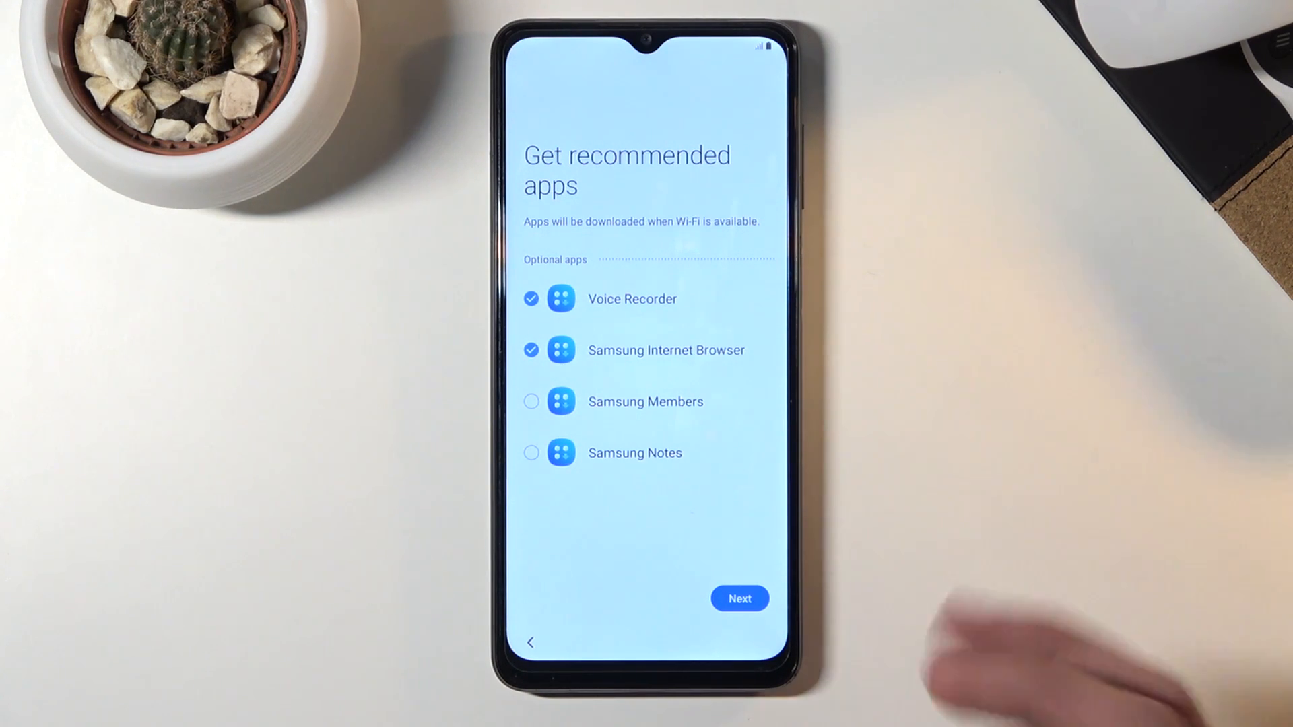
{"action": "left_click", "coordinate": [531, 350]}
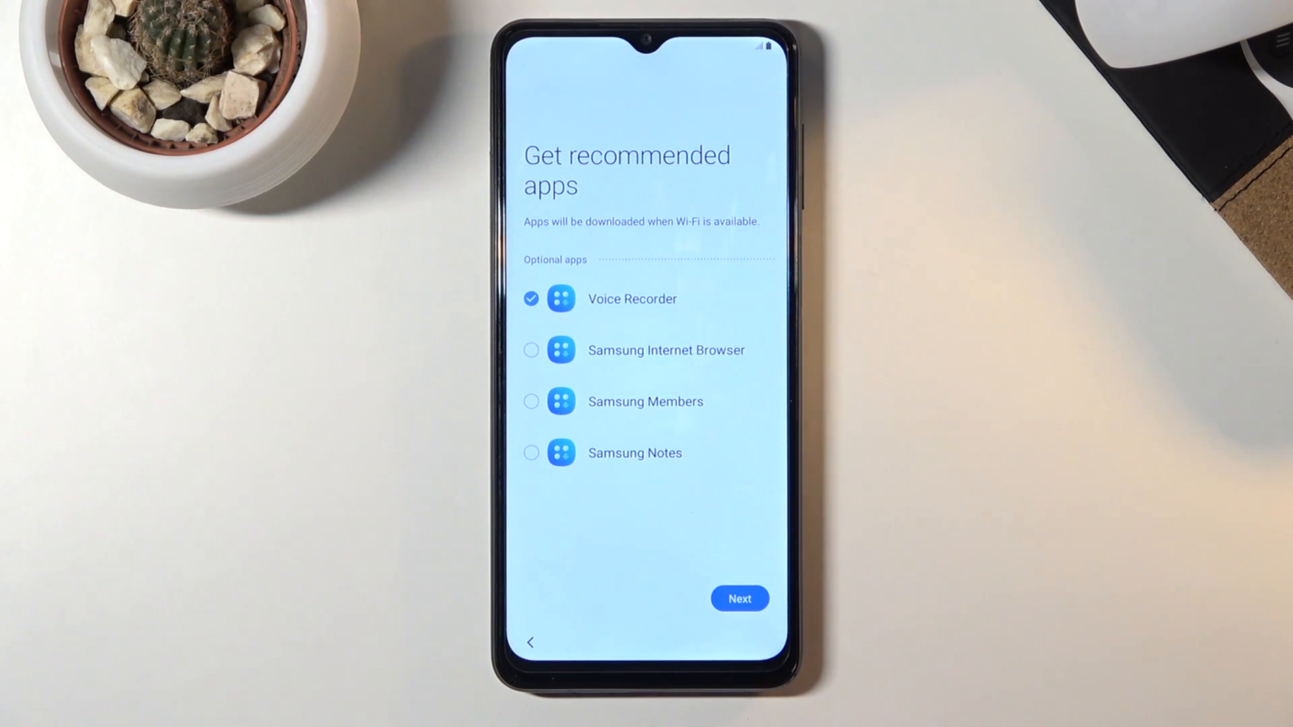
{"action": "left_click", "coordinate": [740, 598]}
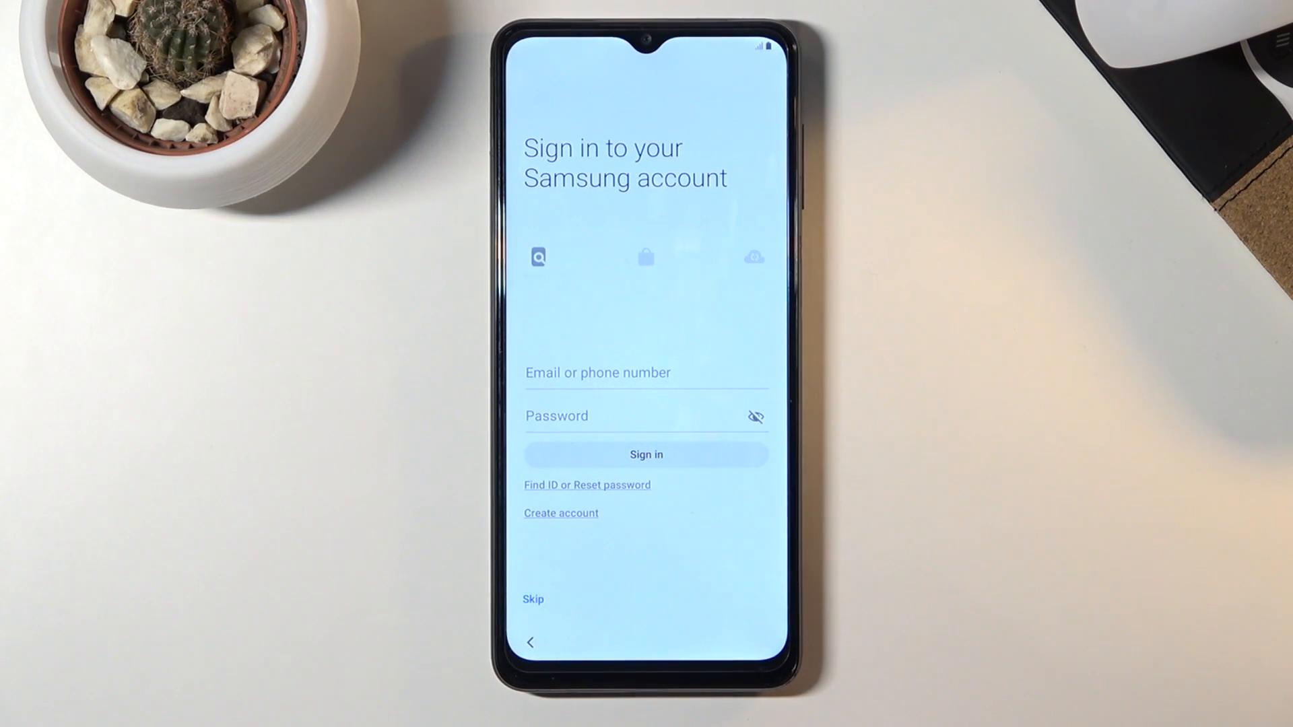
Skip Samsung account sign-in, bringing up the 'Skip out on all this?' prompt.
{"action": "left_click", "coordinate": [538, 257]}
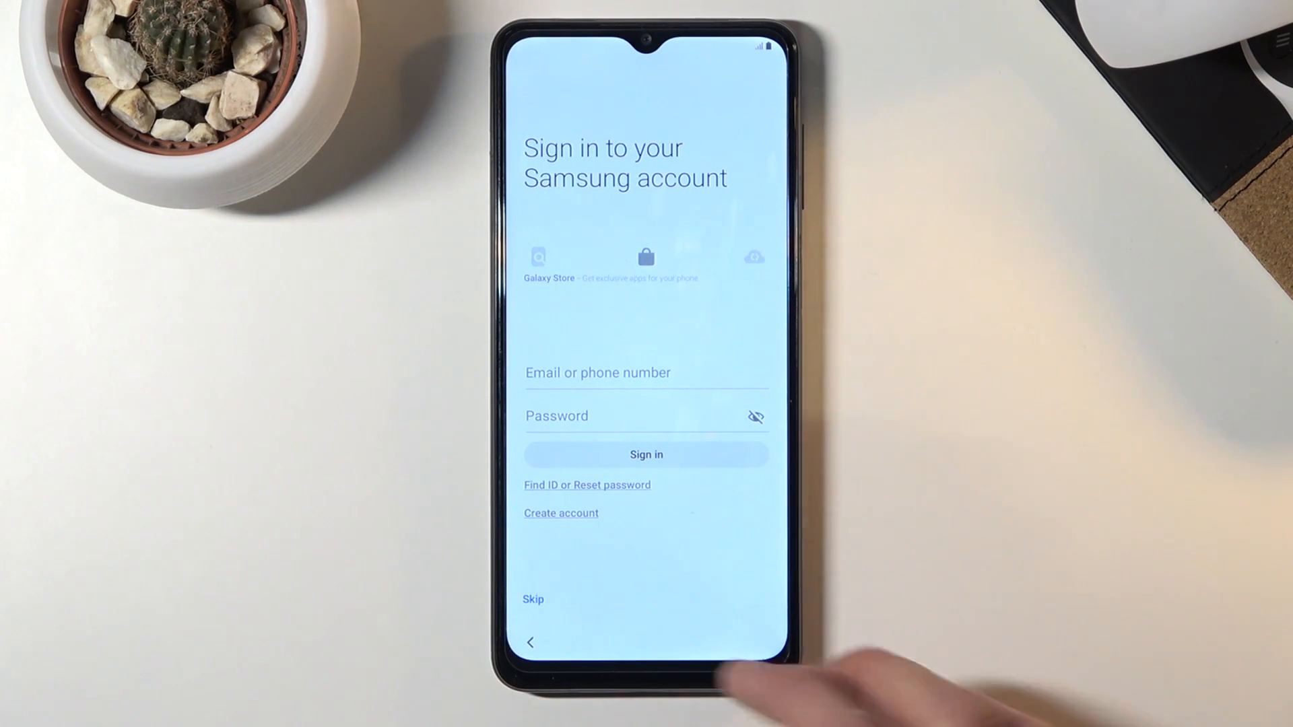
{"action": "left_click", "coordinate": [533, 598]}
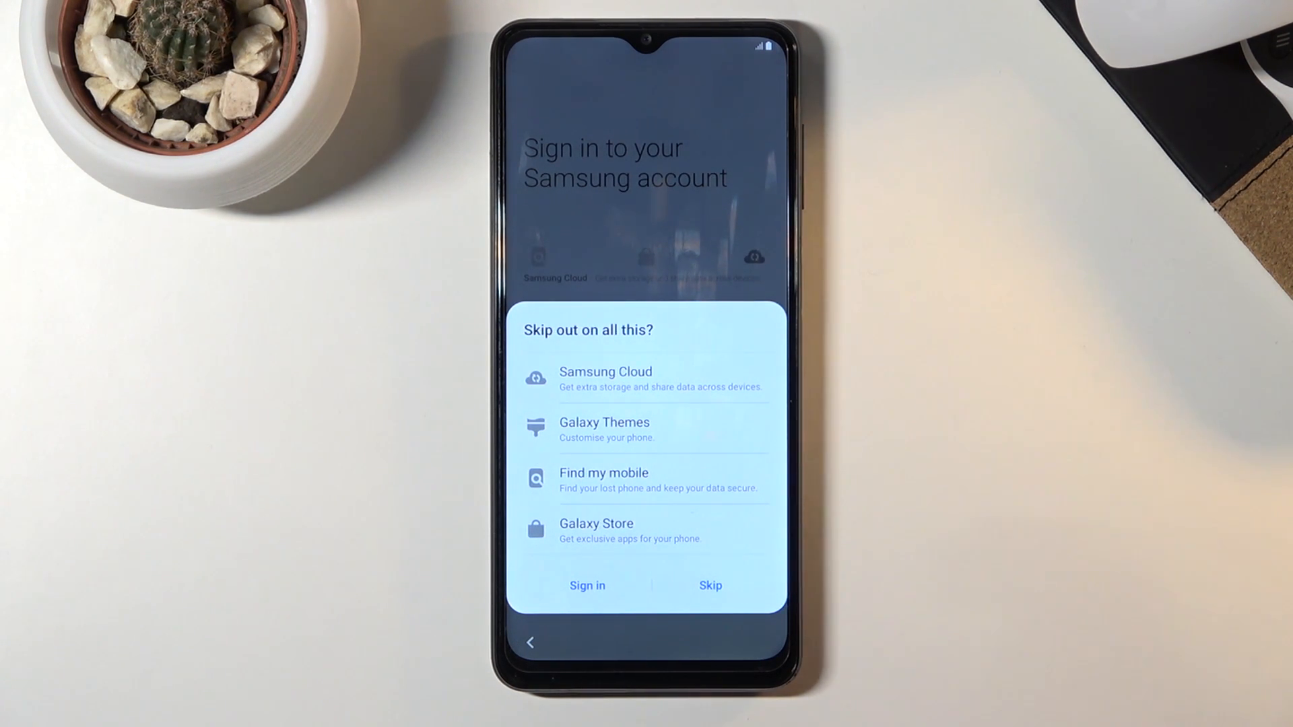
{"action": "mouse_move", "coordinate": [1196, 560]}
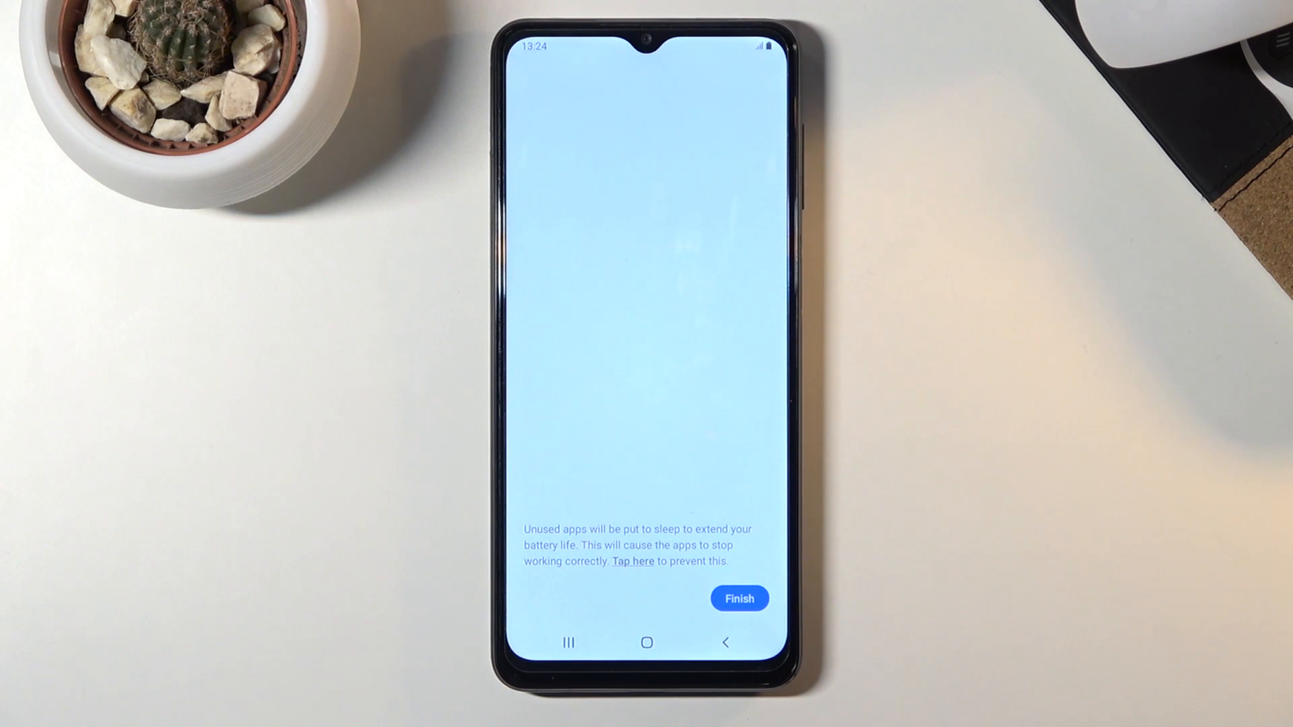
Finish setup so the phone's home screen is shown.
{"action": "left_click", "coordinate": [740, 598]}
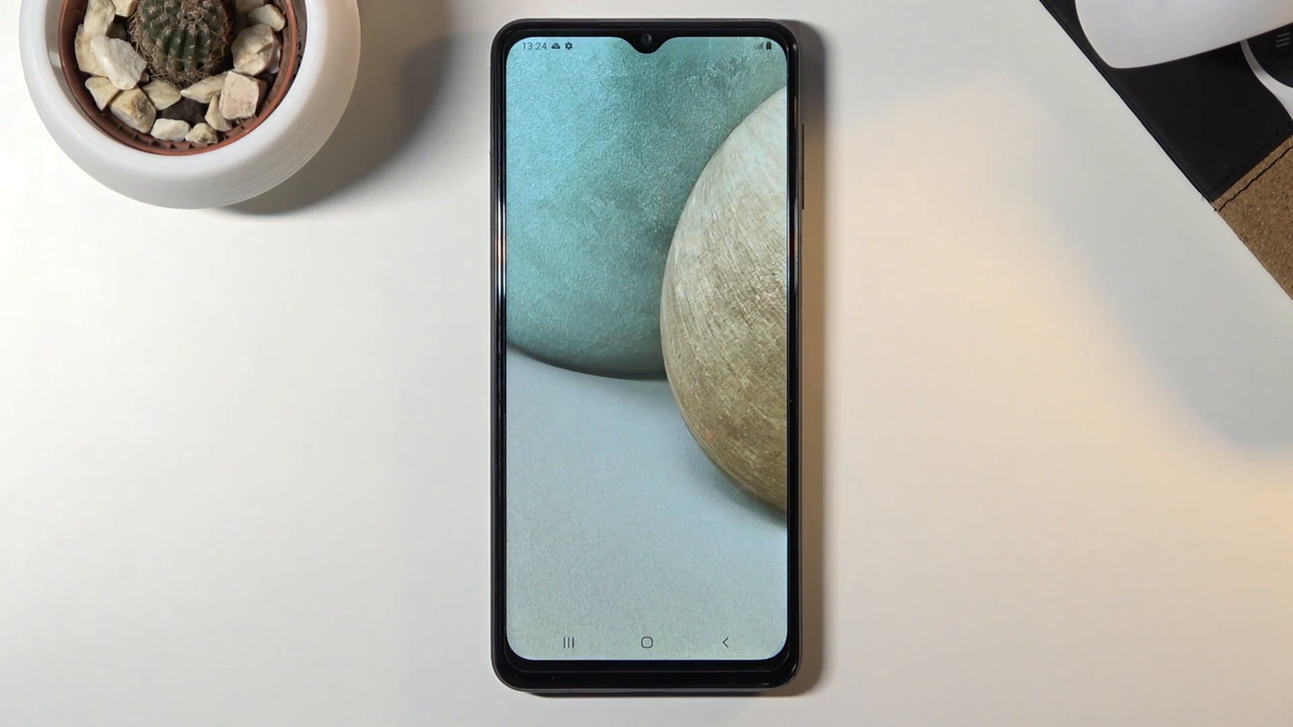